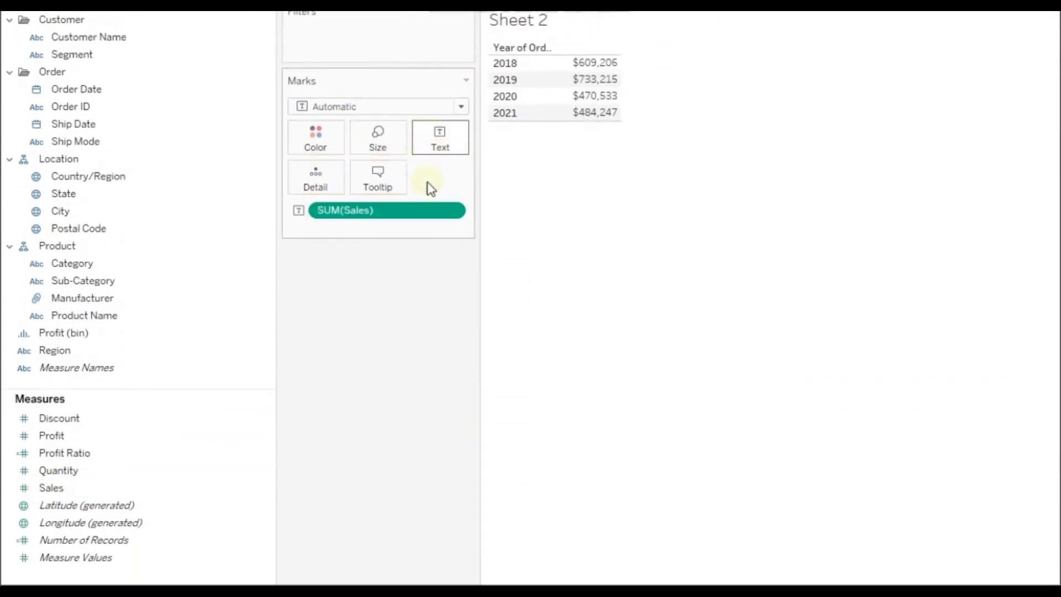
pyautogui.moveTo(424, 318)
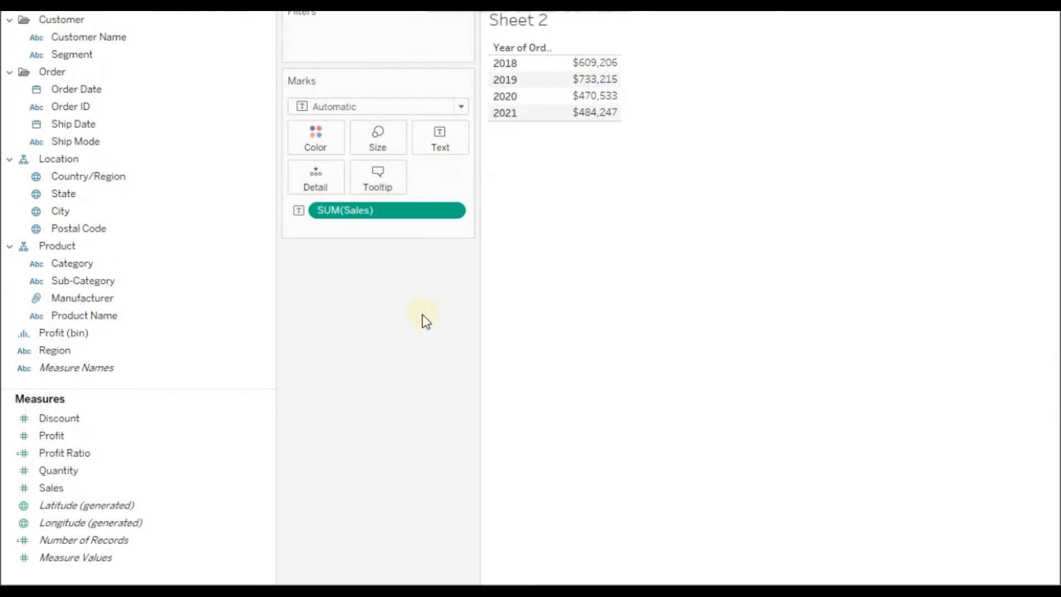
pyautogui.moveTo(382, 338)
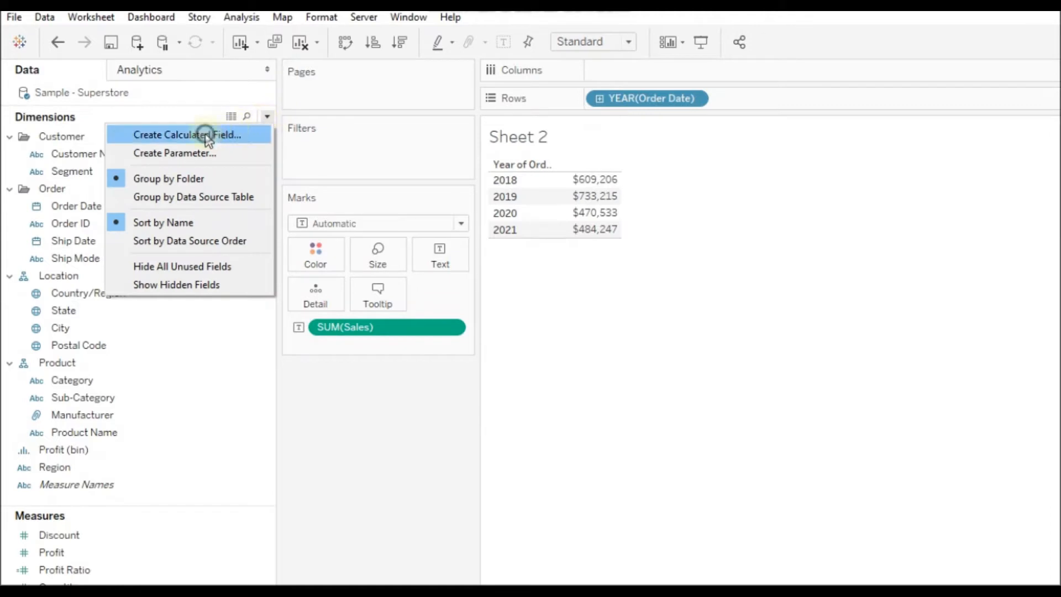
# - Start a calculated field named PY Sales and begin a LOOKUP formula, checking its reference description
pyautogui.click(188, 135)
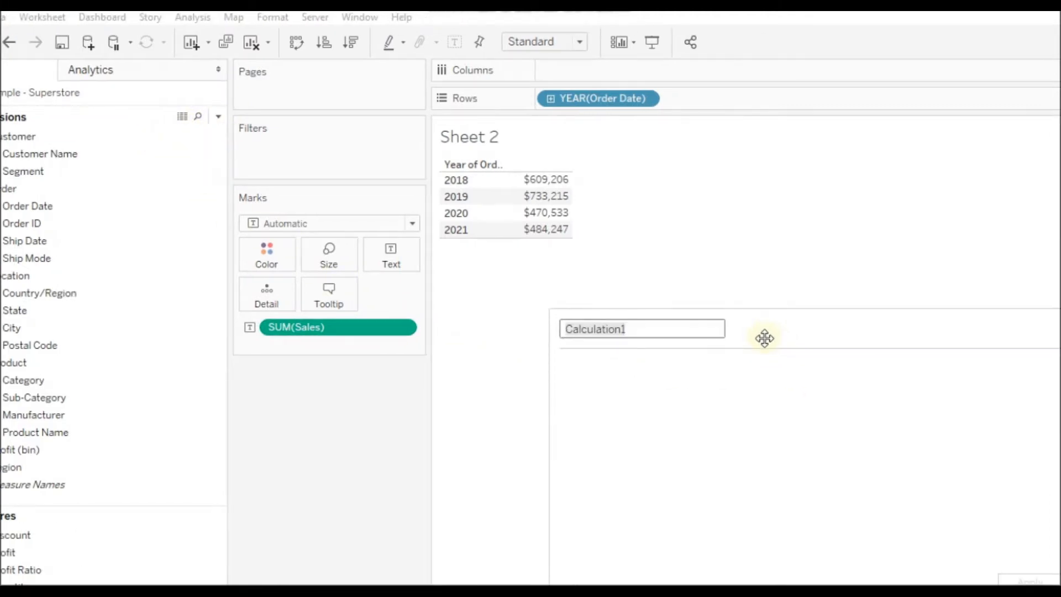
pyautogui.write('PY')
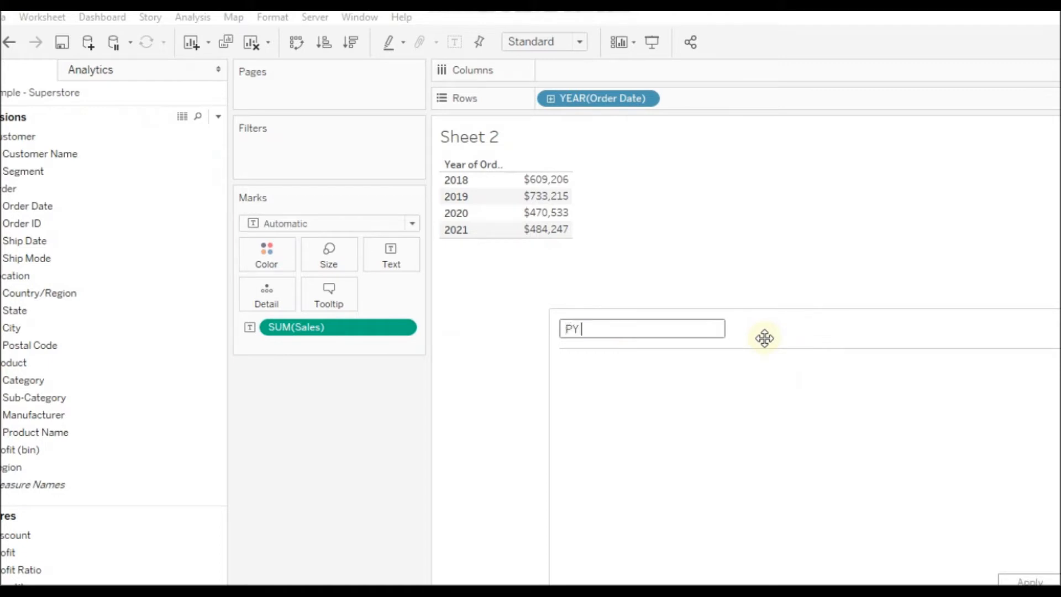
pyautogui.write('Sales')
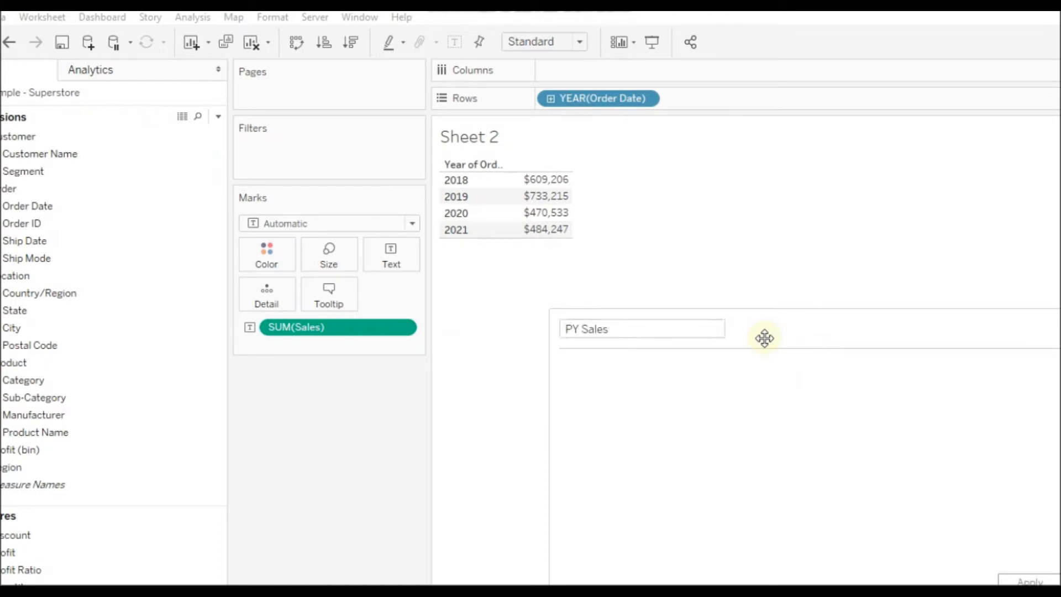
pyautogui.write('LOOKUP(')
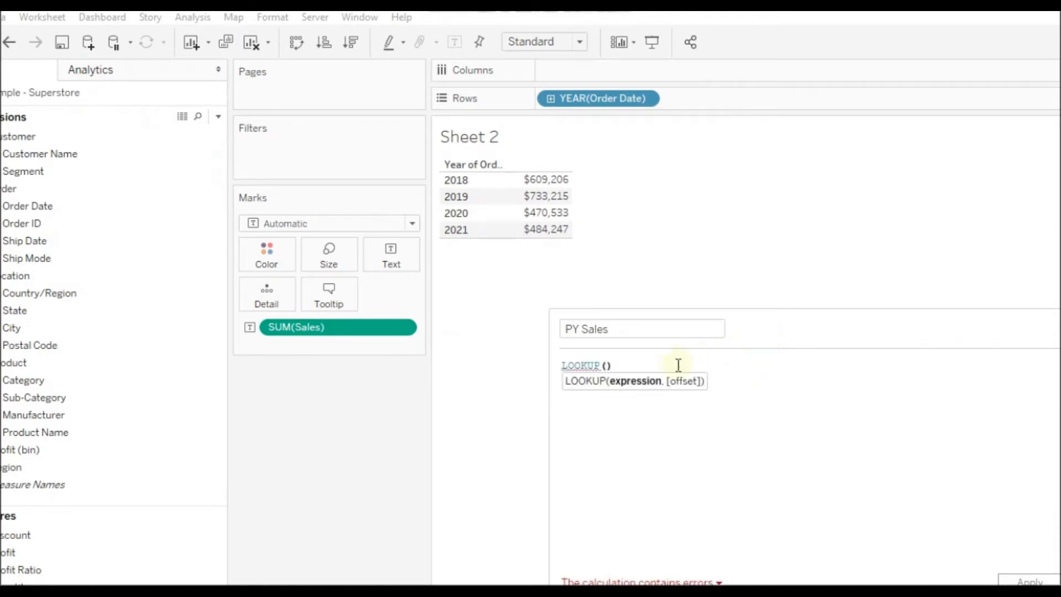
pyautogui.click(589, 366)
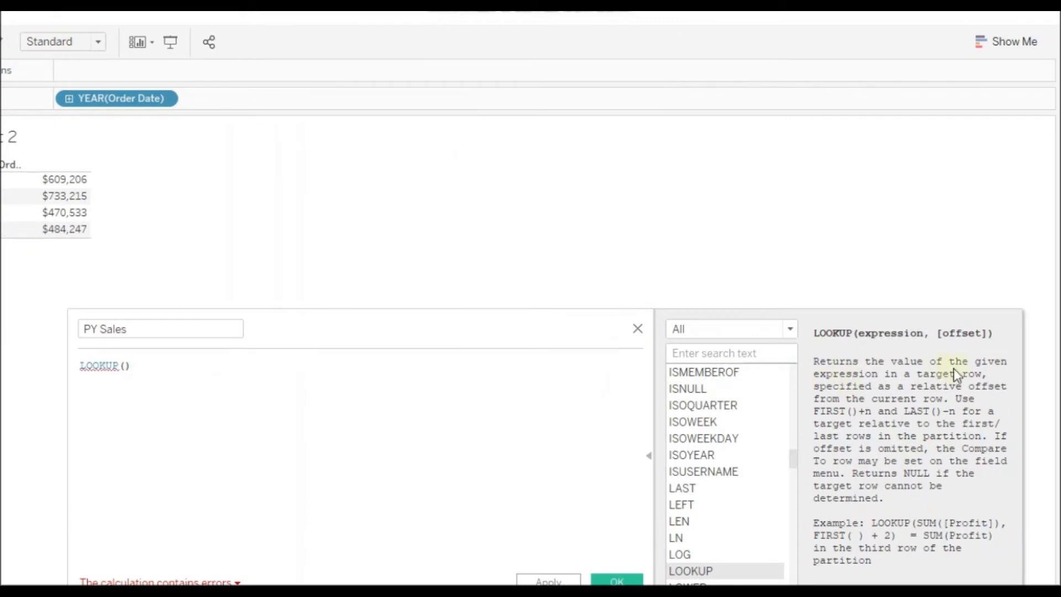
pyautogui.moveTo(897, 388)
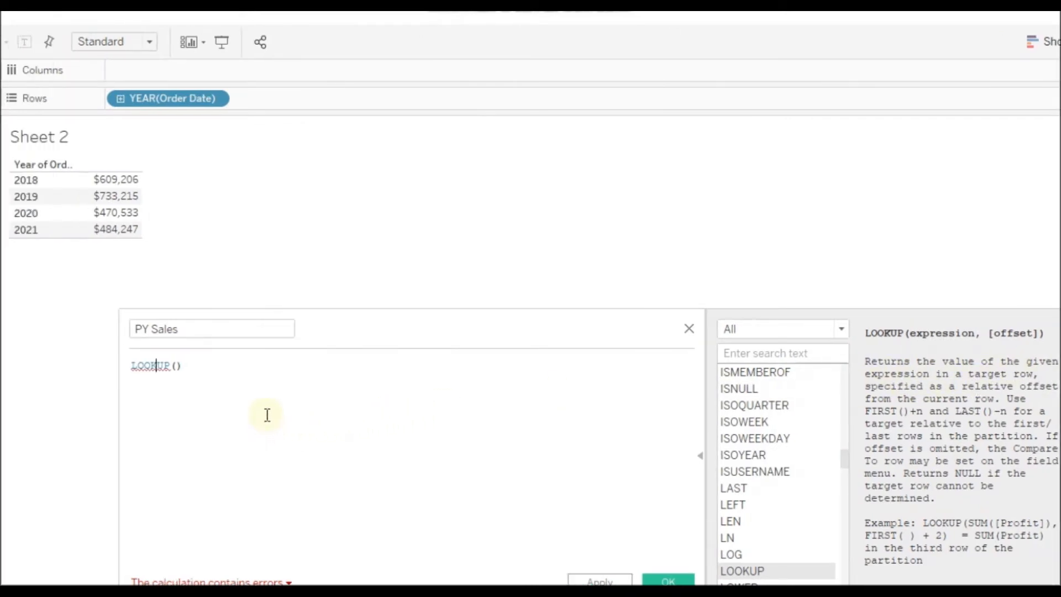
pyautogui.moveTo(278, 389)
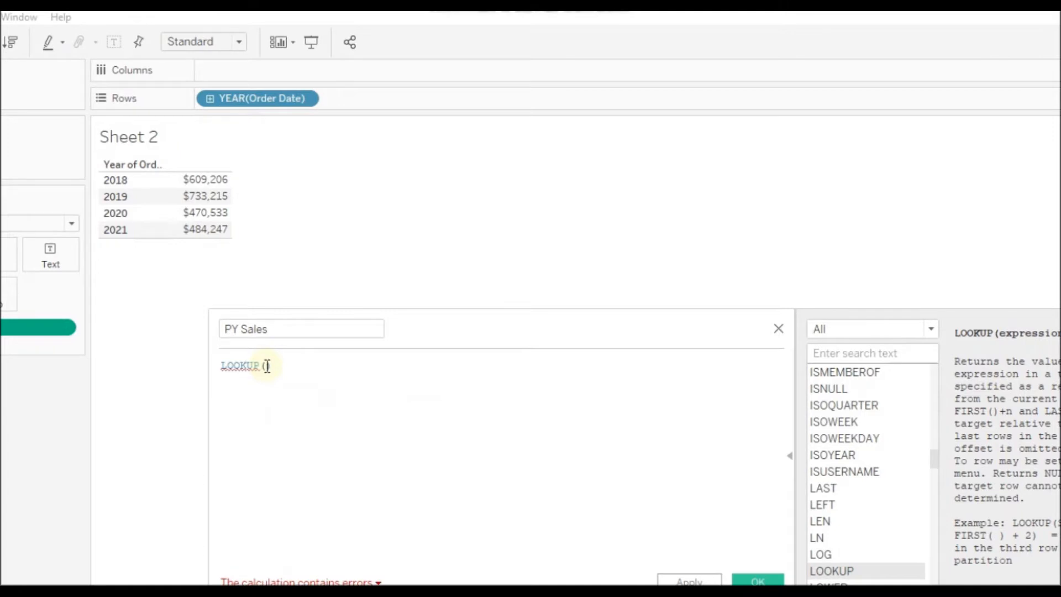
# - Complete the formula as LOOKUP(SUM([Sales]),-1) and save the PY Sales field
pyautogui.write('(')
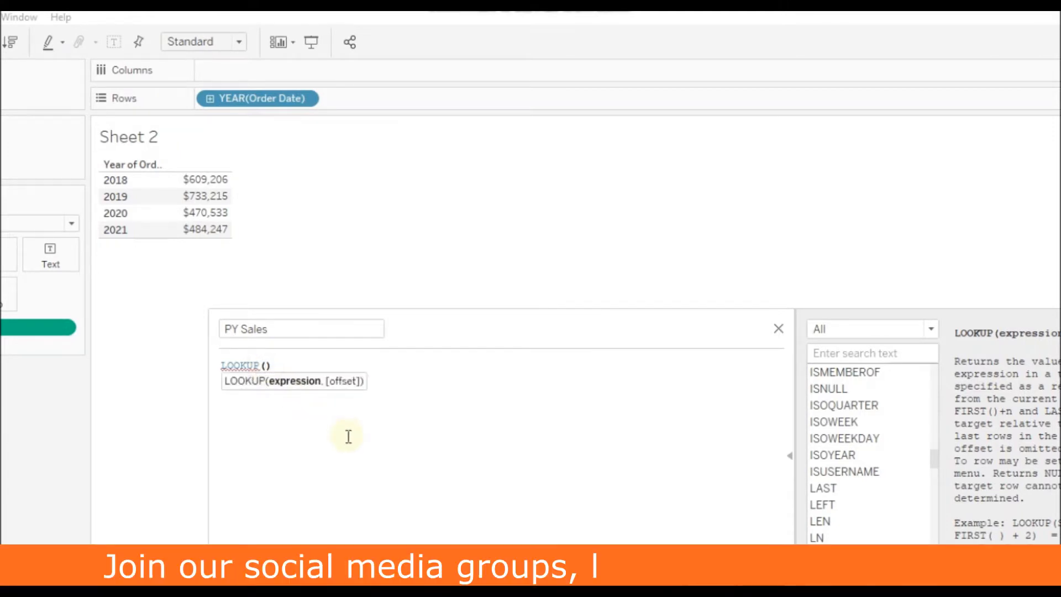
pyautogui.write('SUM(')
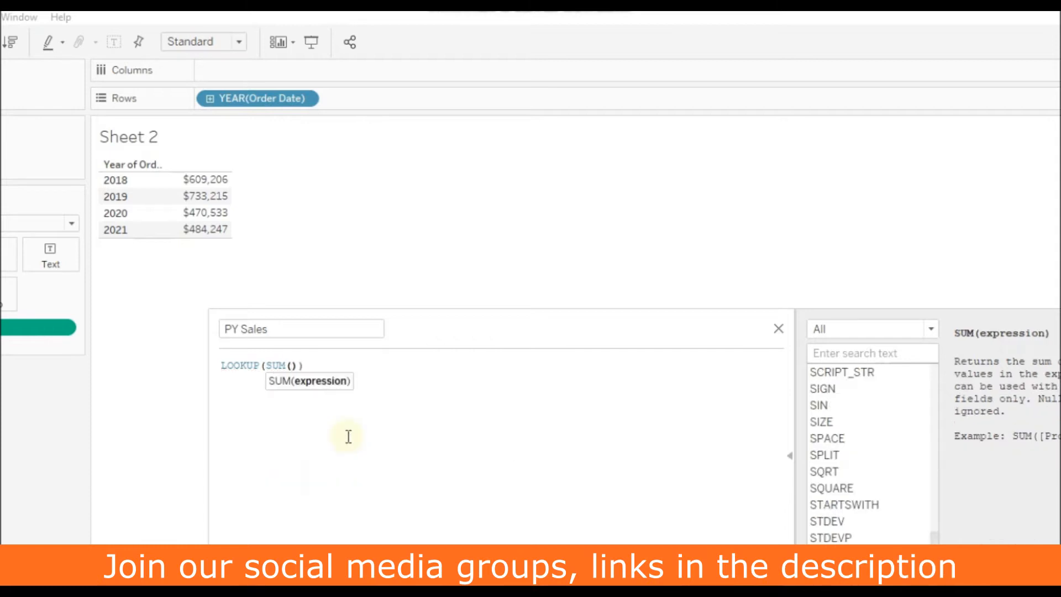
pyautogui.write('sal')
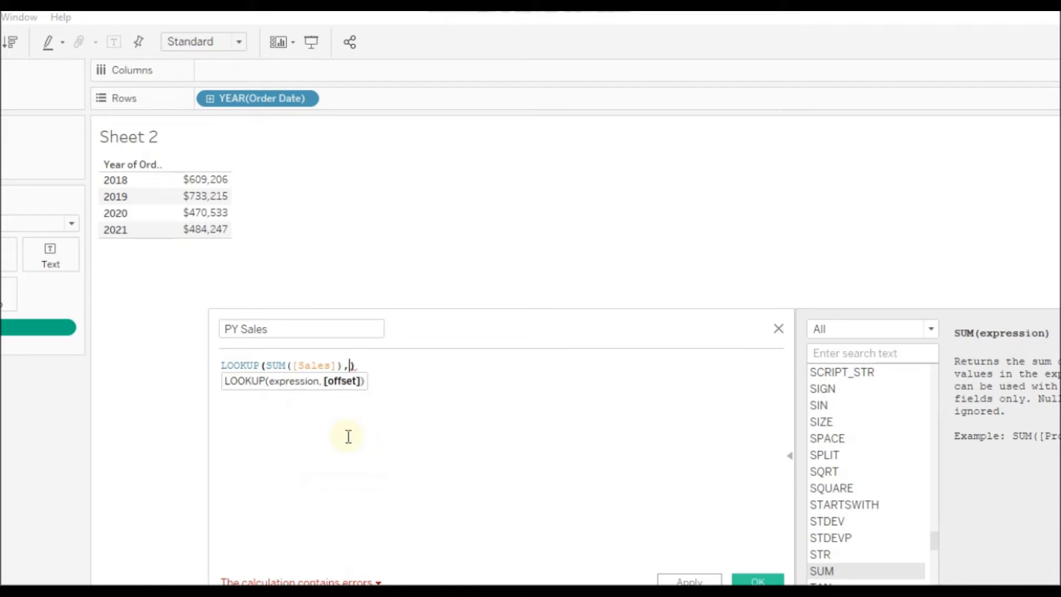
pyautogui.write('-1')
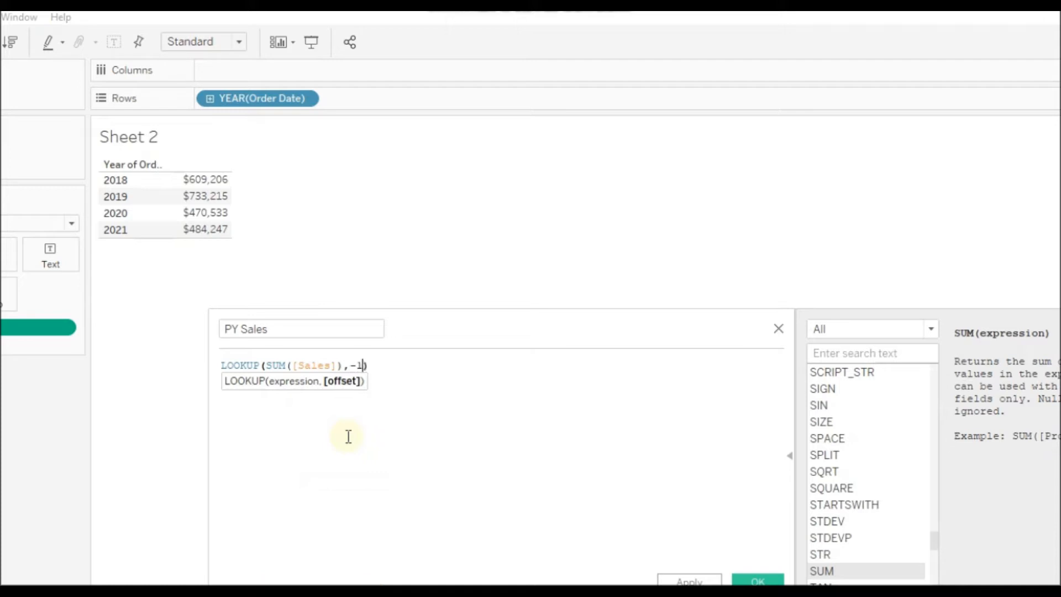
pyautogui.write('1')
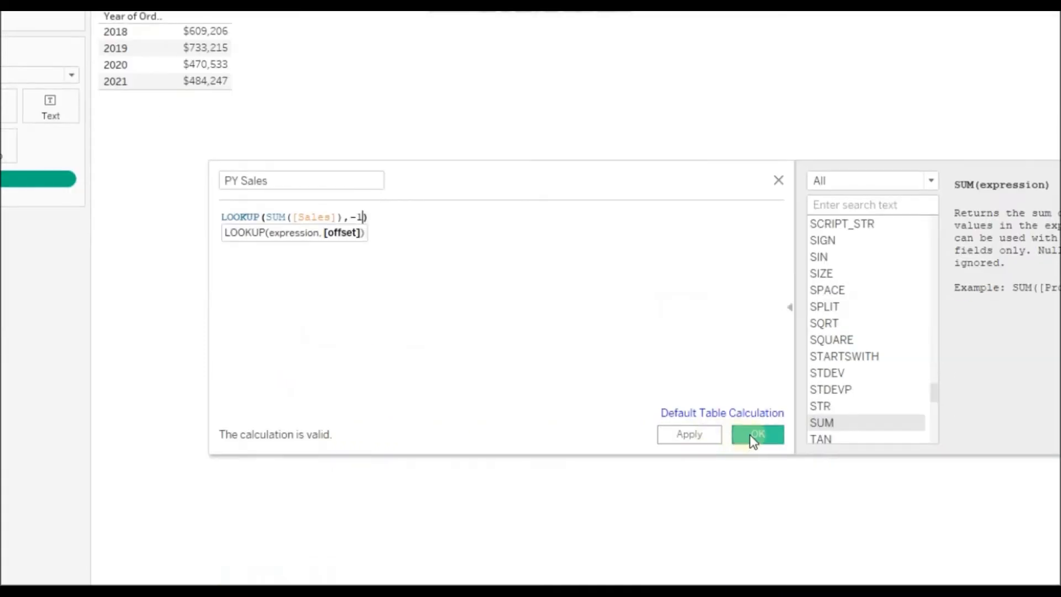
pyautogui.click(756, 434)
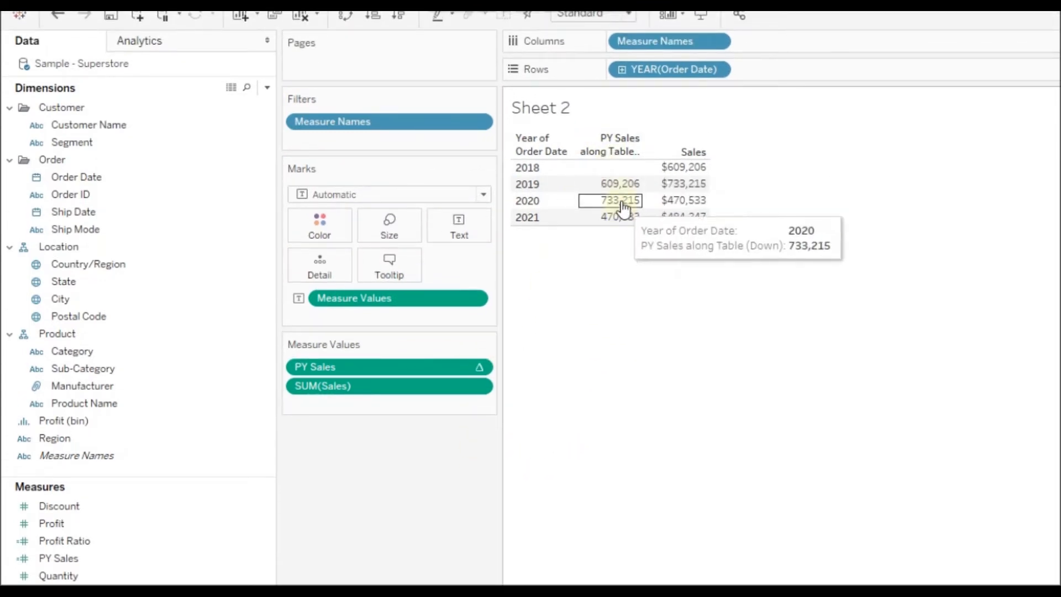
pyautogui.moveTo(595, 325)
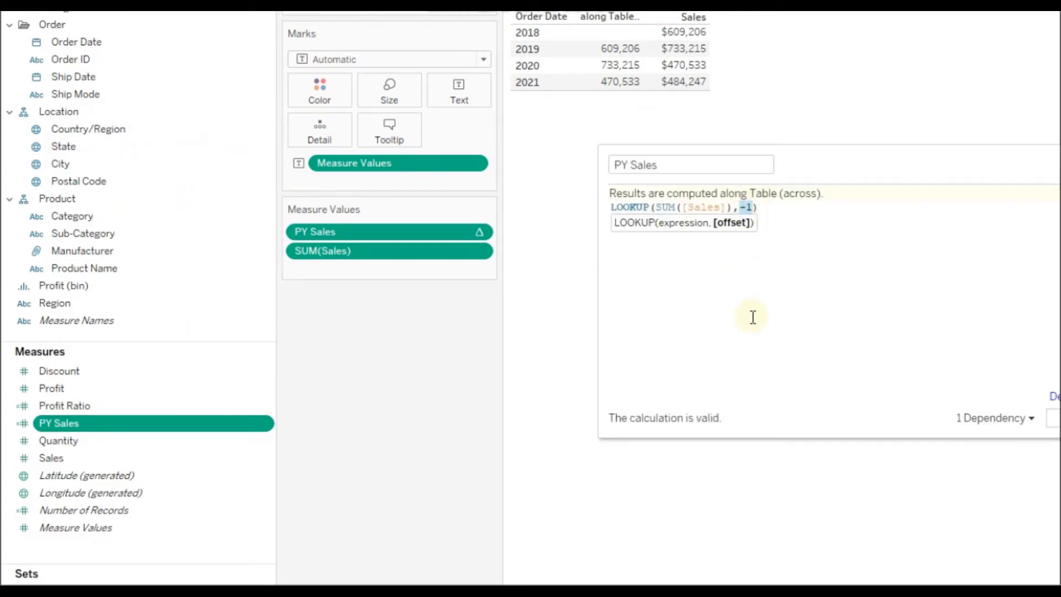
# - Set the PY Sales LOOKUP offset to -1, confirm the calculation, and begin a new calculated field
pyautogui.write('0')
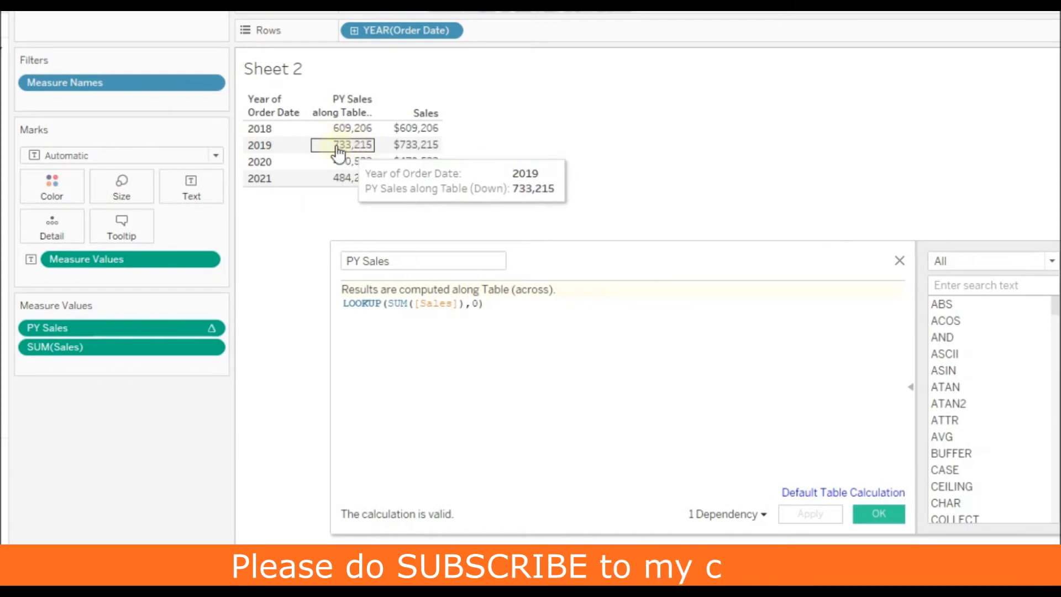
pyautogui.moveTo(411, 145)
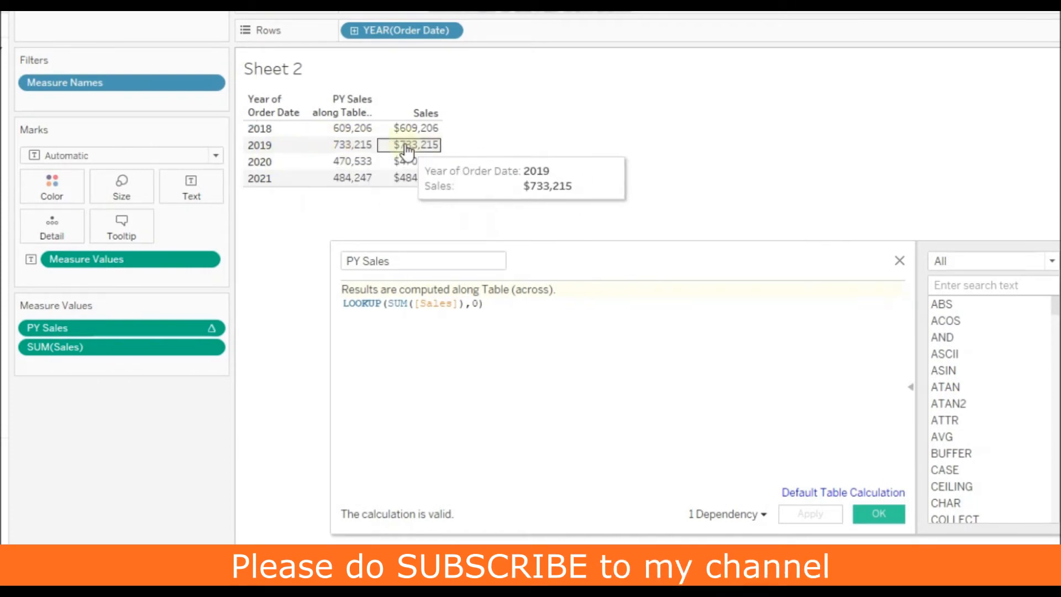
pyautogui.moveTo(351, 144)
pyautogui.write('1')
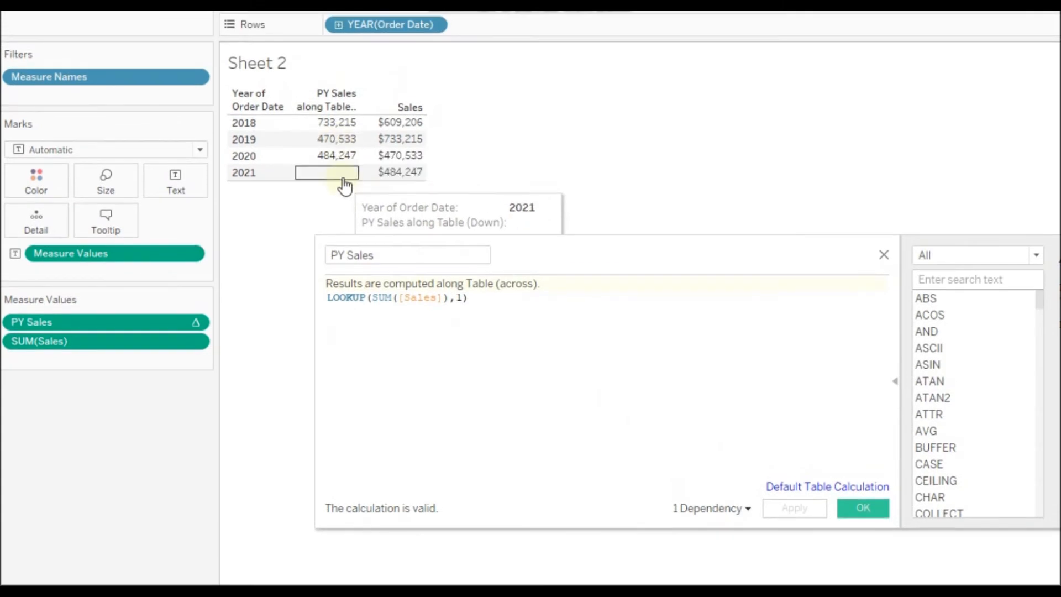
pyautogui.moveTo(276, 149)
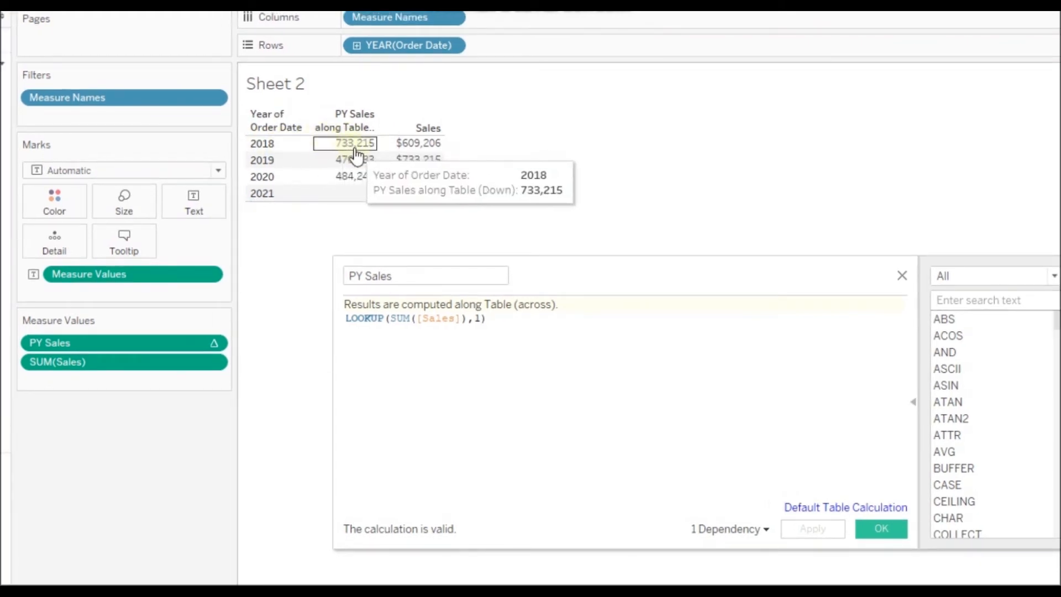
pyautogui.moveTo(458, 363)
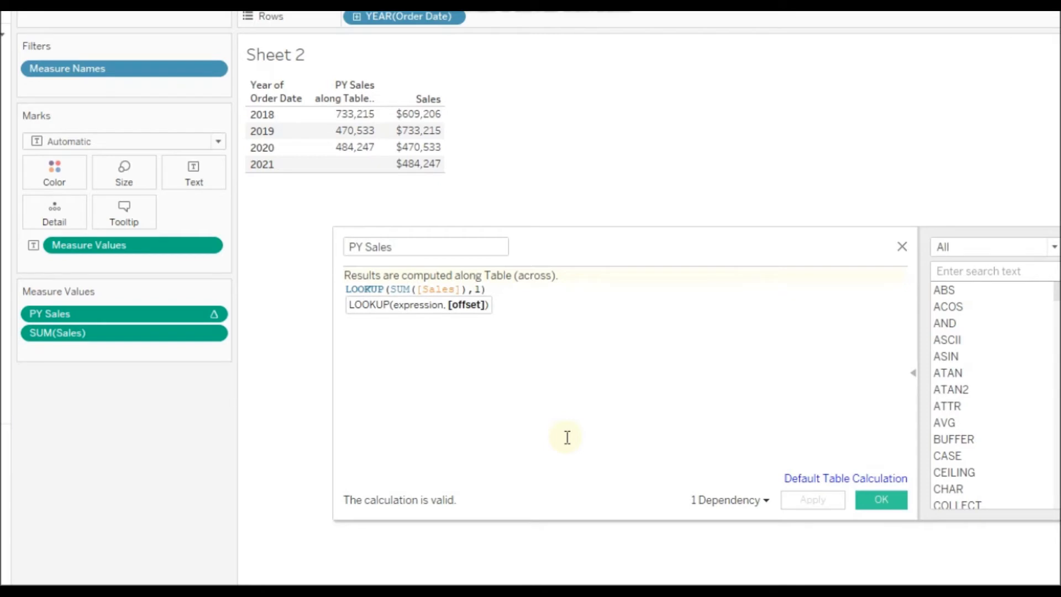
pyautogui.write('-')
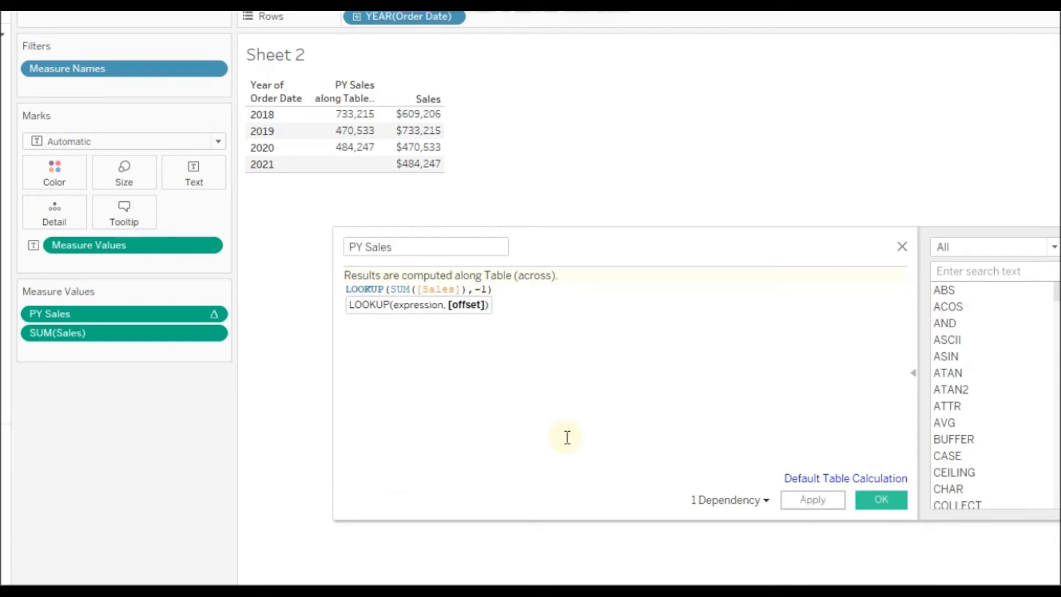
pyautogui.click(796, 433)
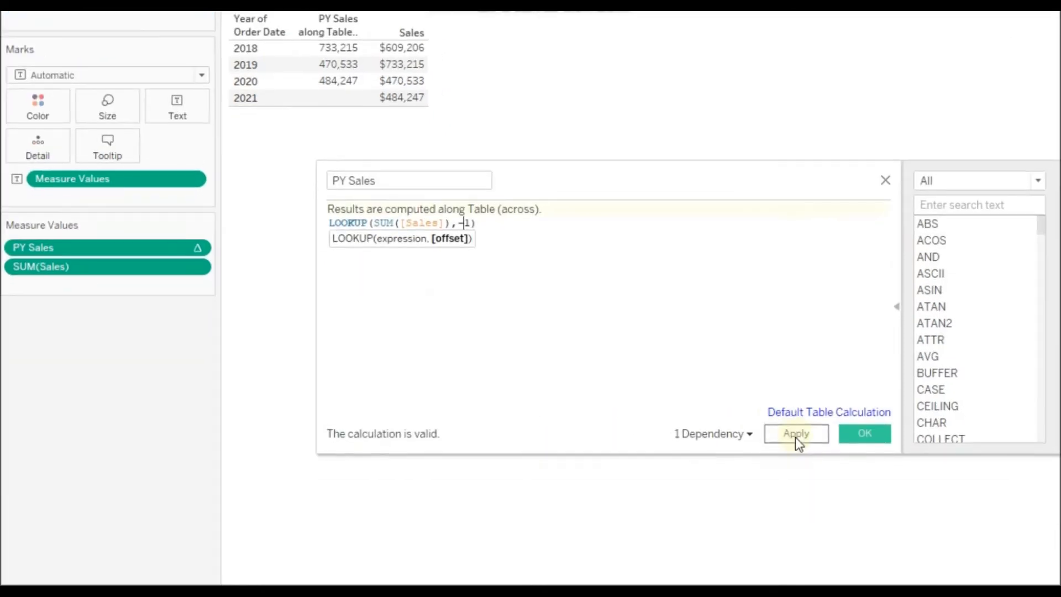
pyautogui.click(796, 433)
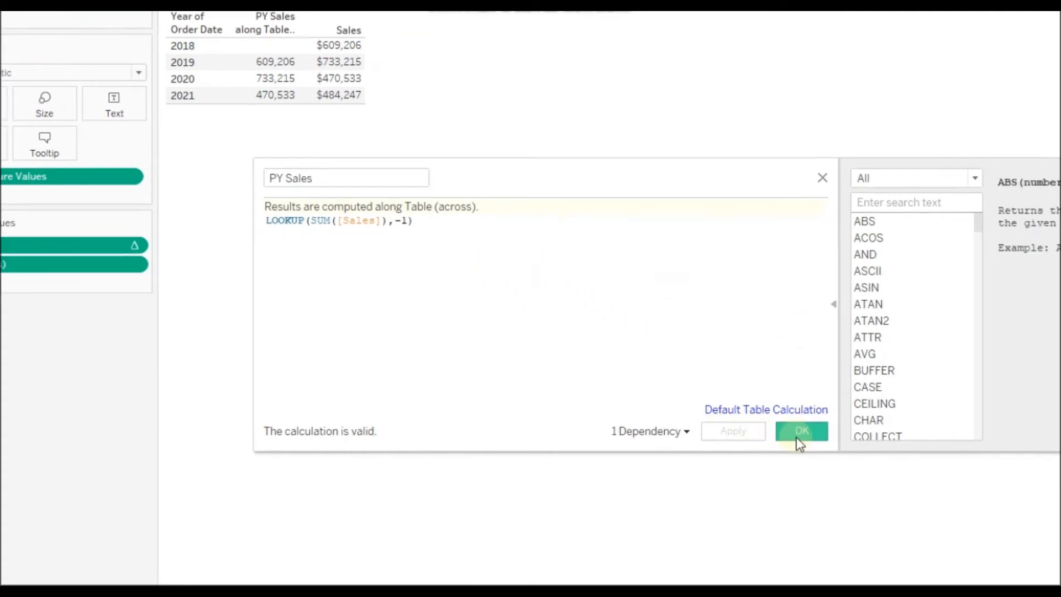
pyautogui.click(801, 430)
pyautogui.write('Y')
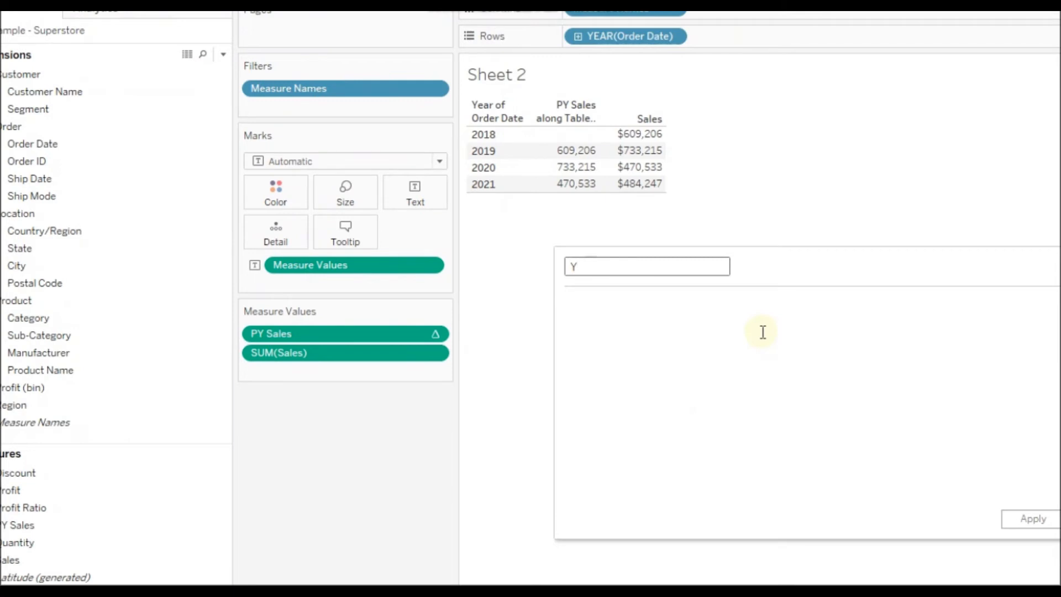
# - Name the field YOY Growth and write (SUM([Sales])-[PY Sales])/[PY Sales]
pyautogui.write('OY Growth')
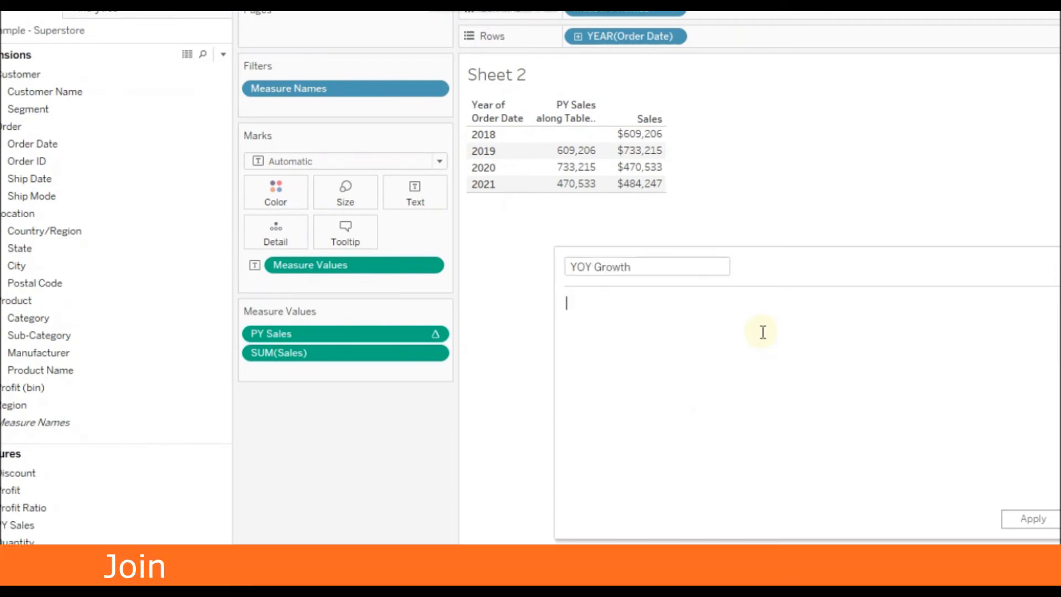
pyautogui.write('sum')
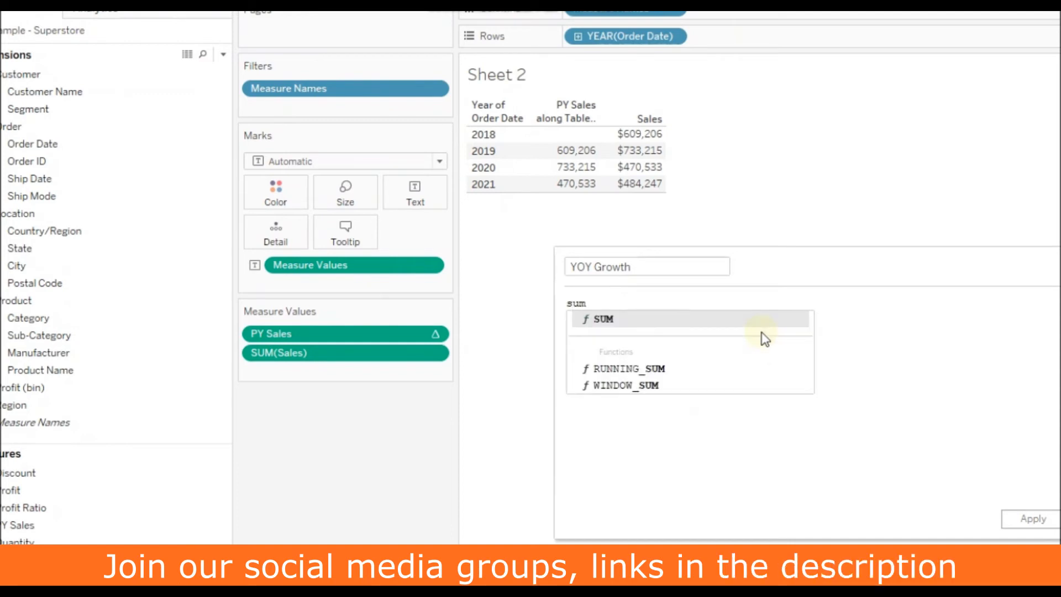
pyautogui.click(601, 319)
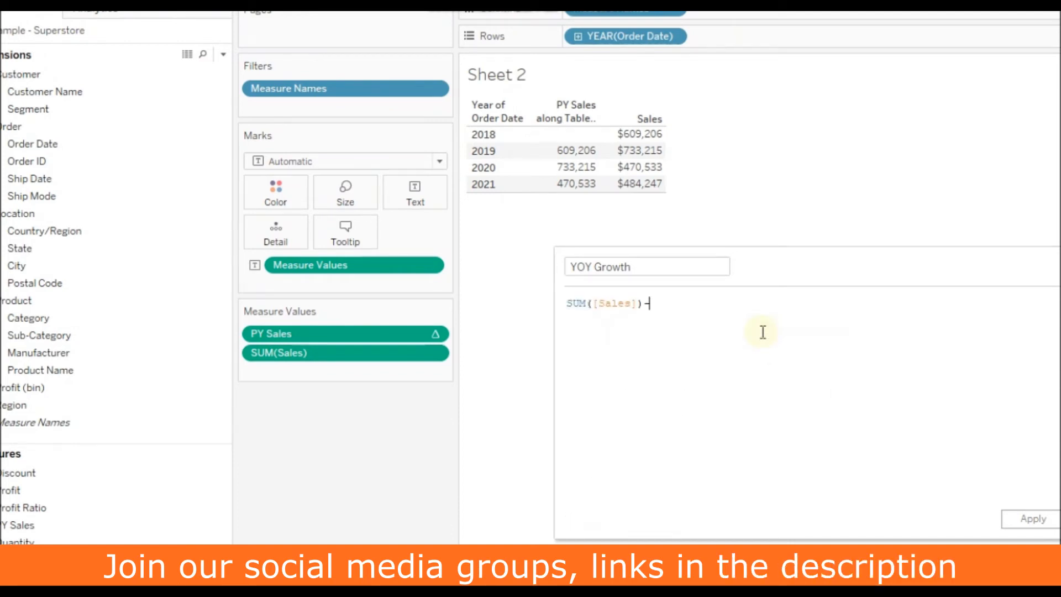
pyautogui.write('-pyr')
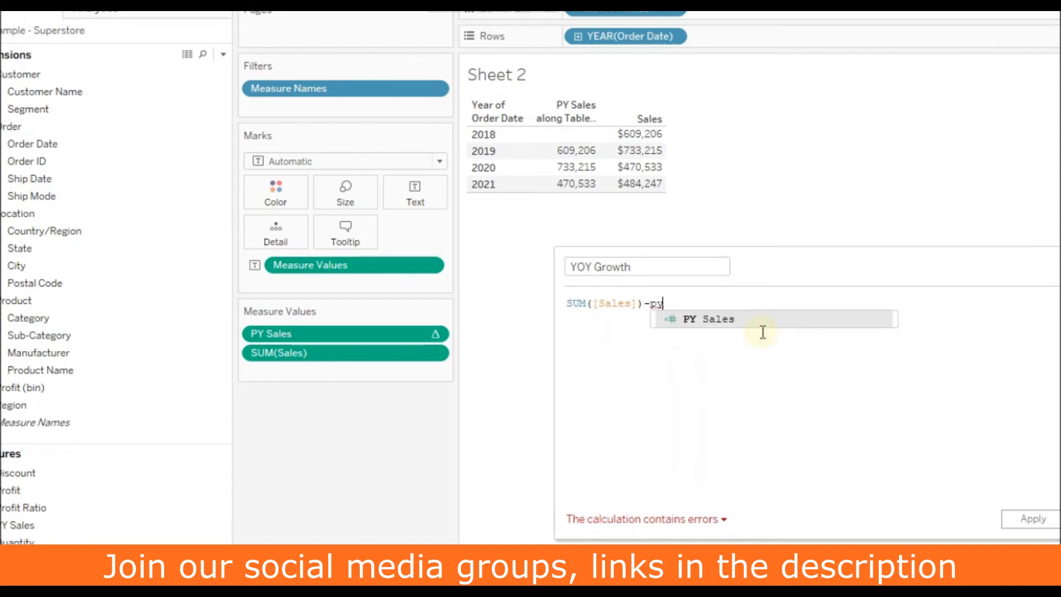
pyautogui.click(709, 319)
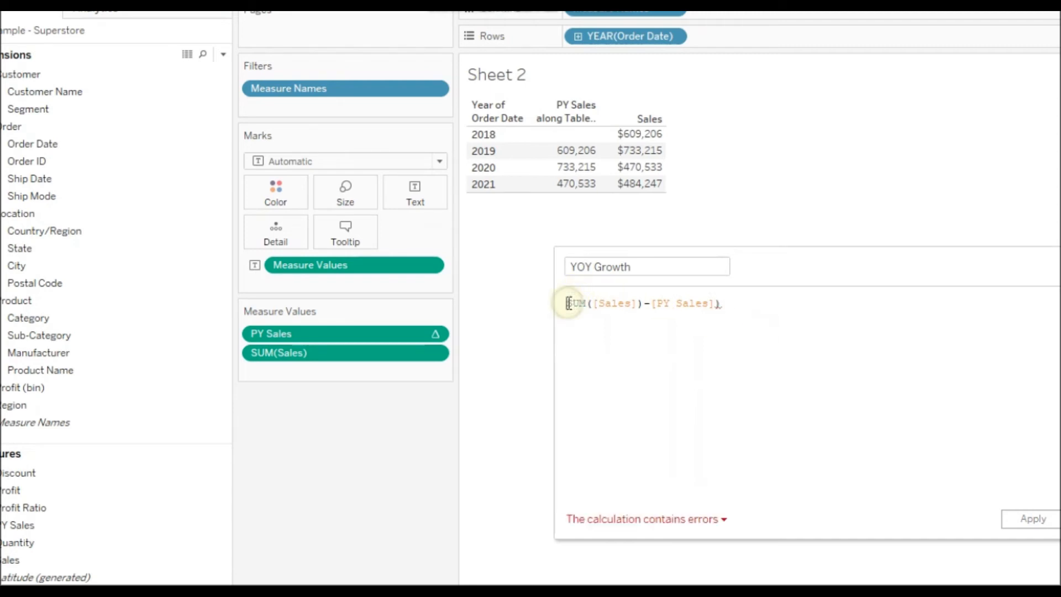
pyautogui.write('(')
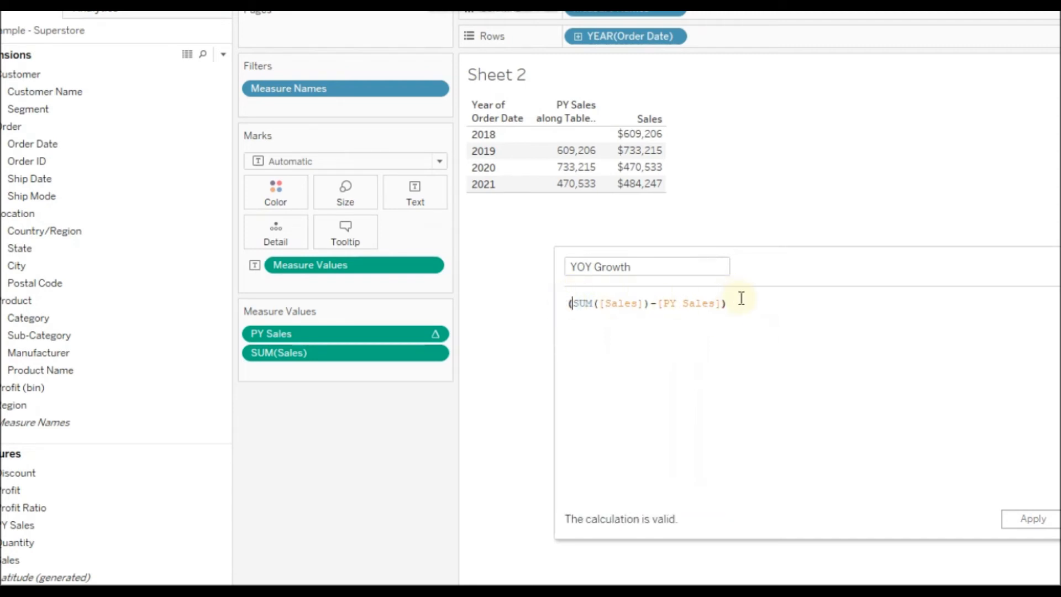
pyautogui.write('/P')
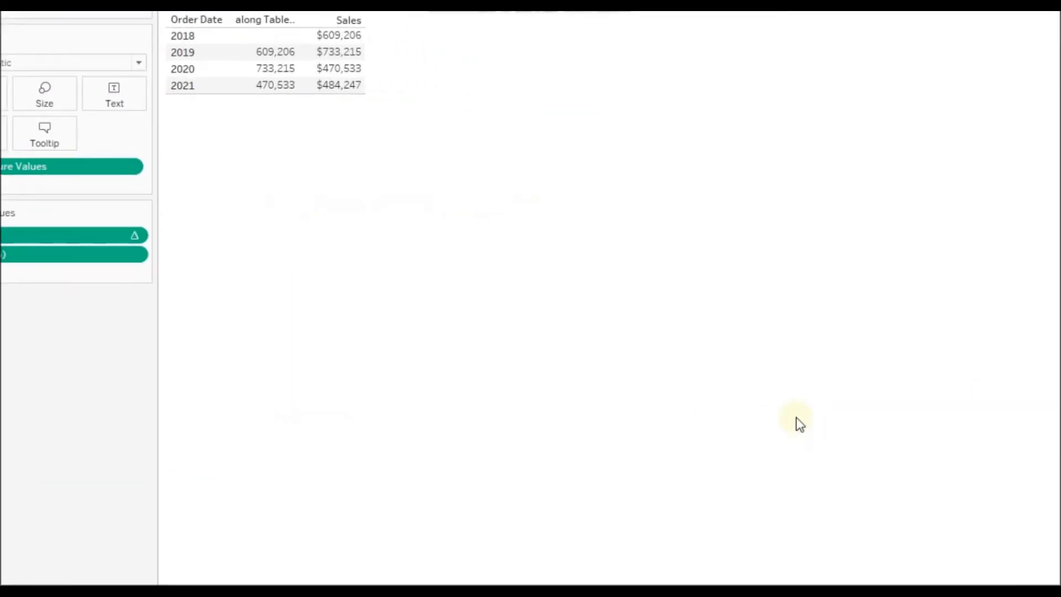
# - Set YOY Growth's default number format to Percentage with 1 decimal place
pyautogui.rightClick(65, 430)
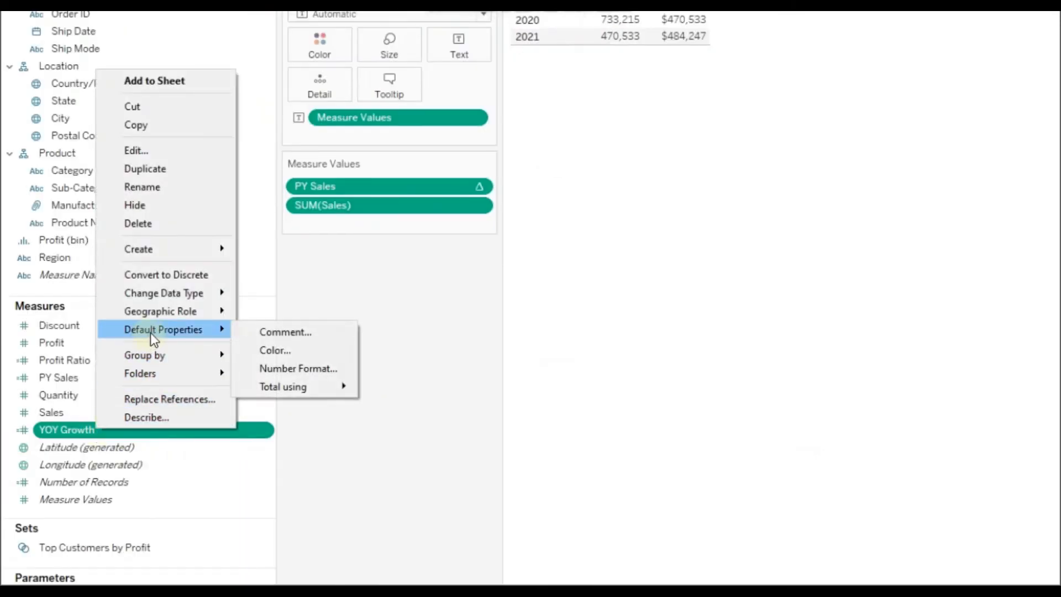
pyautogui.click(297, 368)
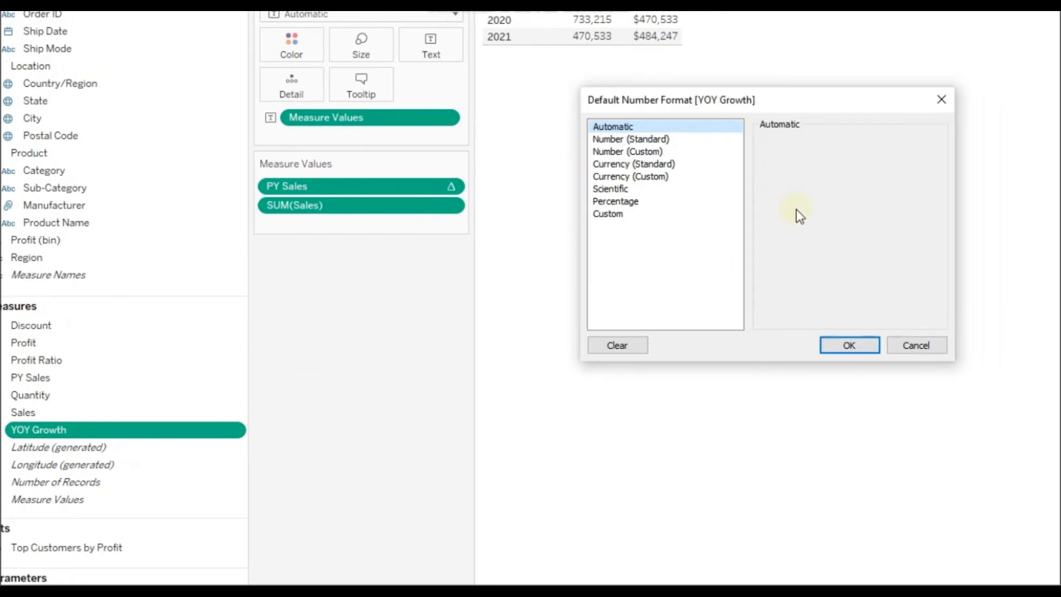
pyautogui.click(615, 201)
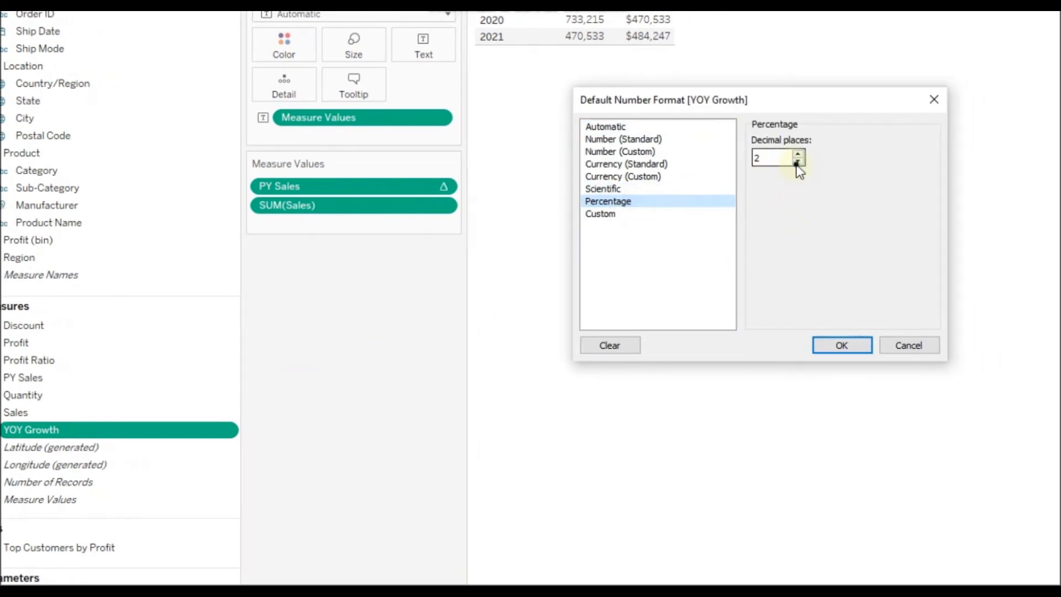
pyautogui.click(797, 161)
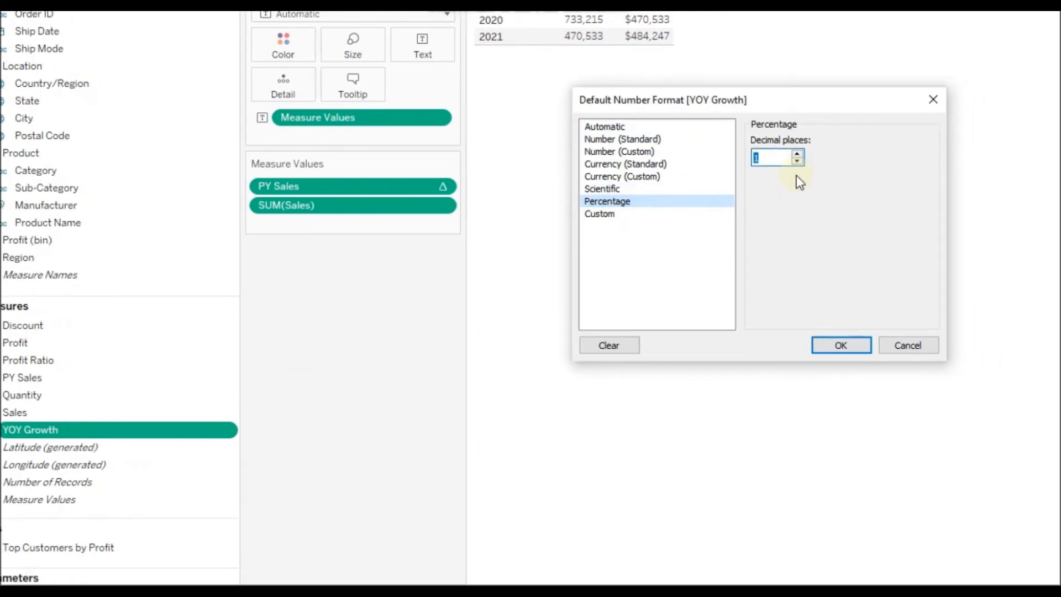
pyautogui.click(840, 345)
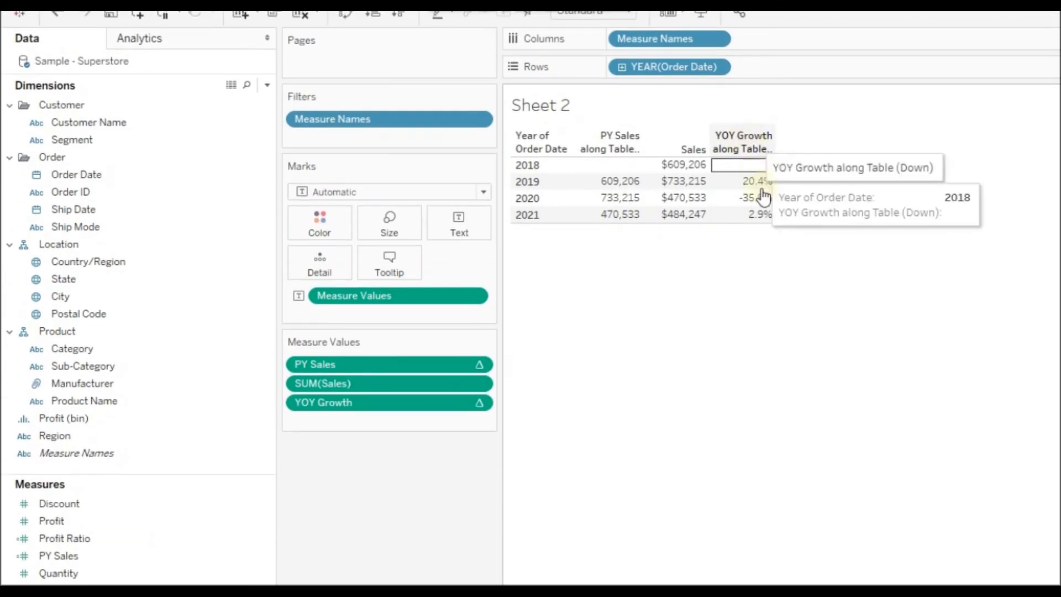
pyautogui.moveTo(542, 358)
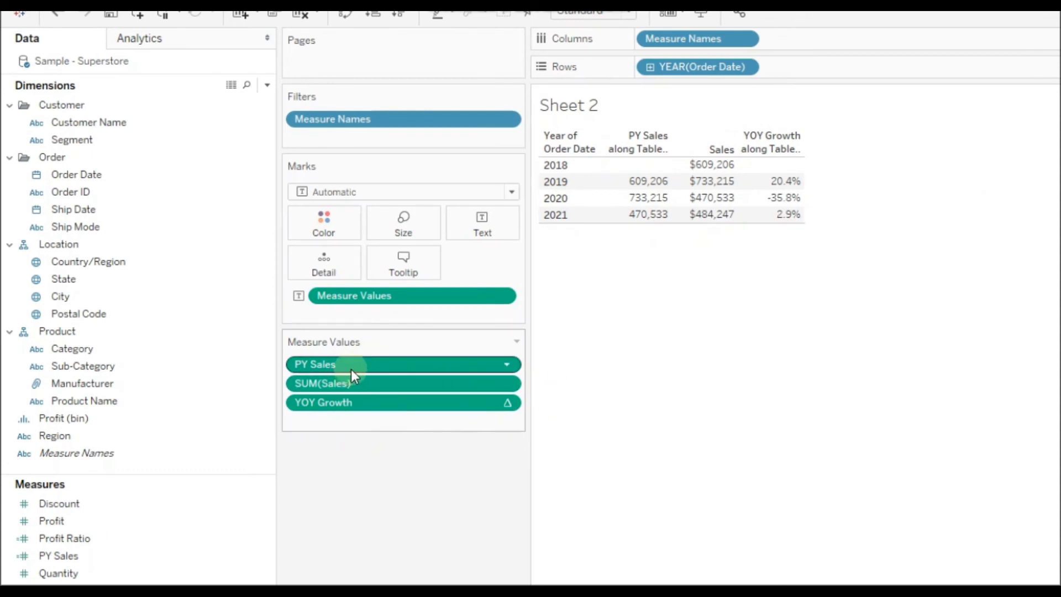
pyautogui.moveTo(423, 373)
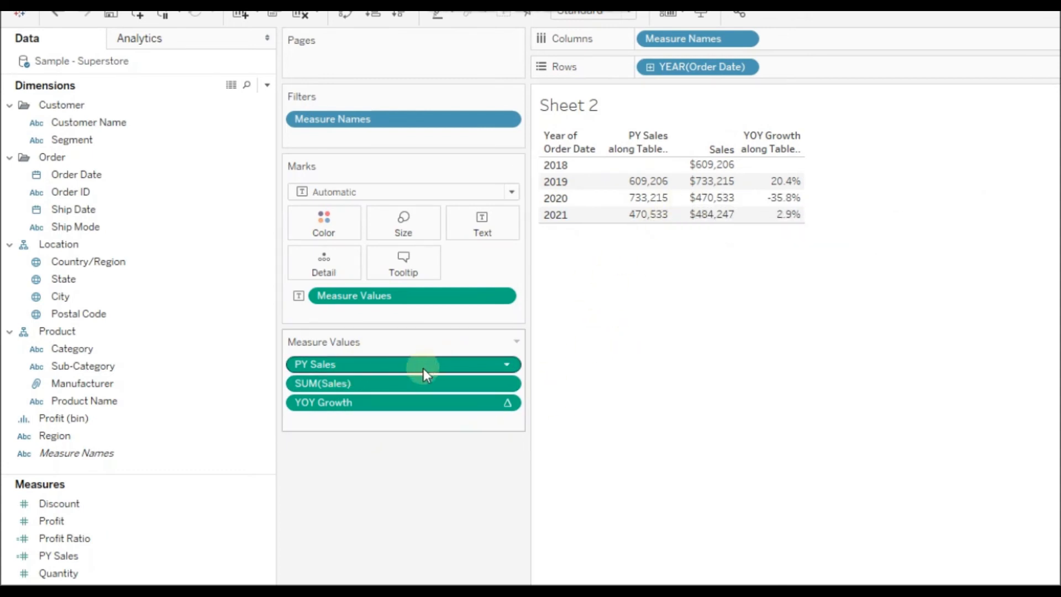
pyautogui.moveTo(398, 369)
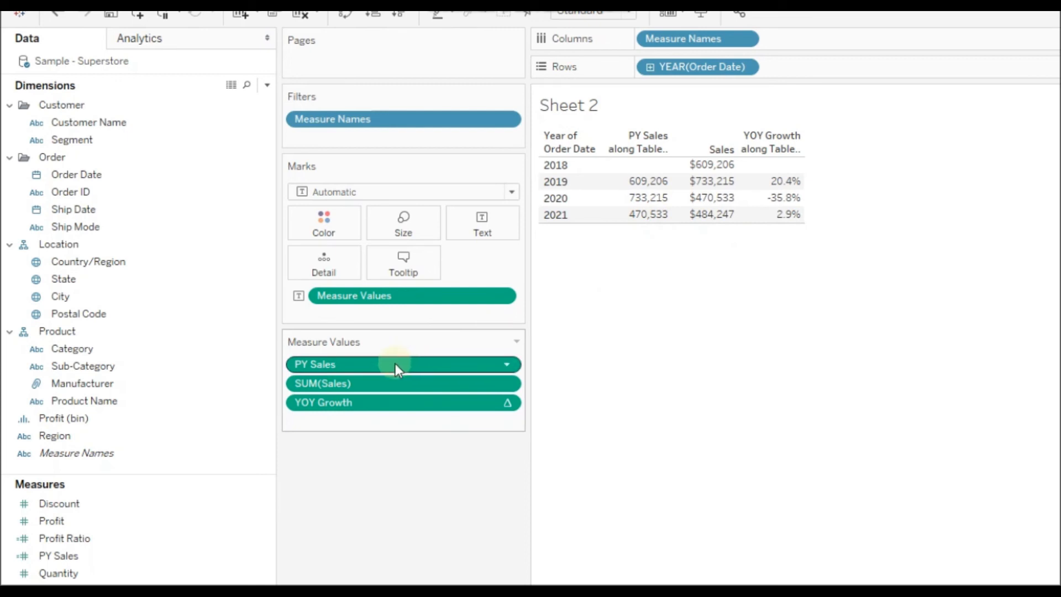
pyautogui.moveTo(373, 373)
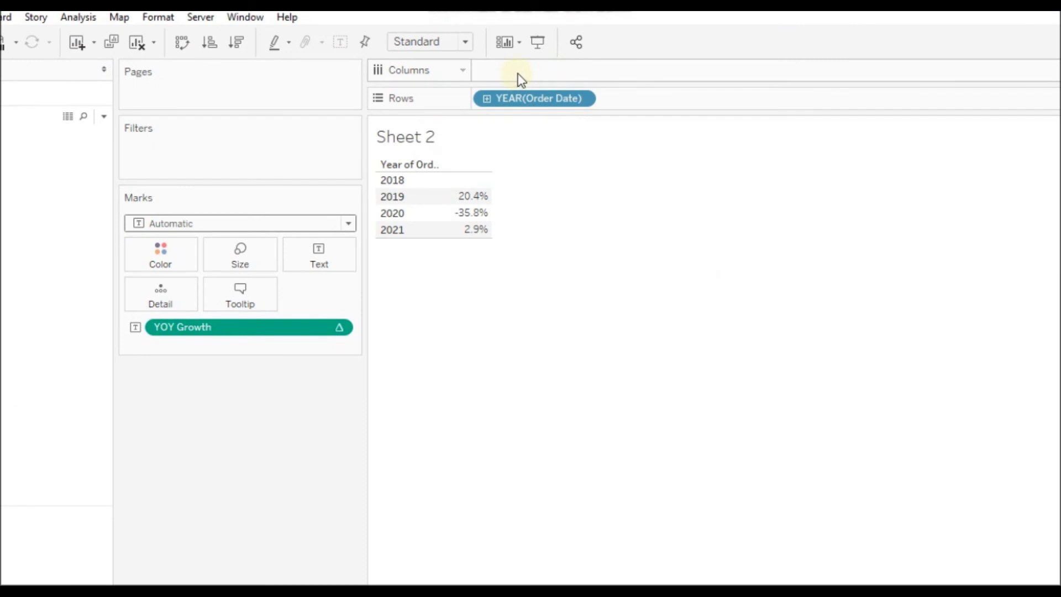
# - Label the growth column 'YOY Growth%' and hide the redundant columns field label
pyautogui.click(574, 70)
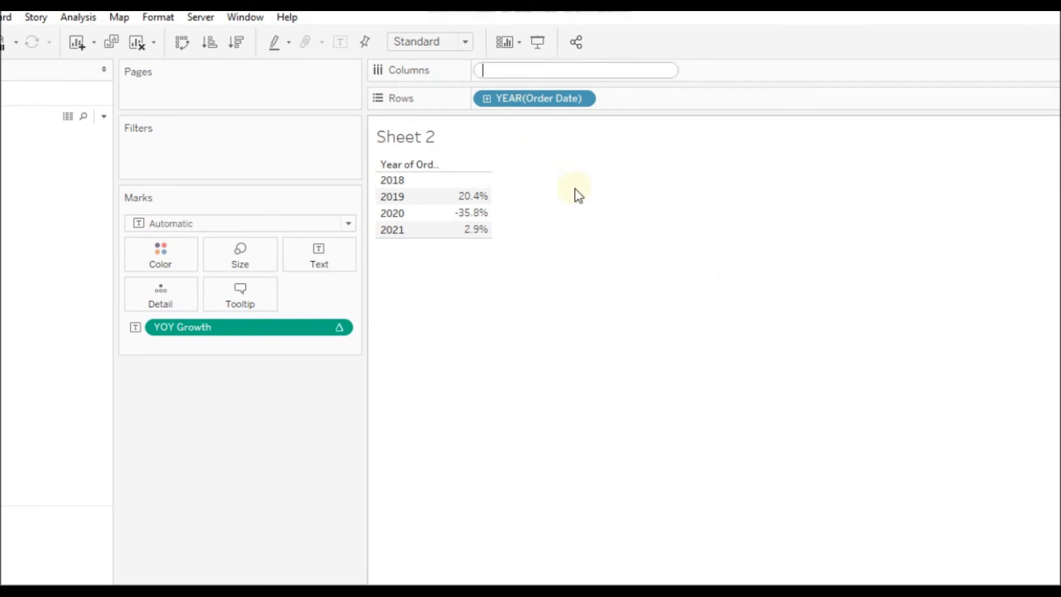
pyautogui.write('-')
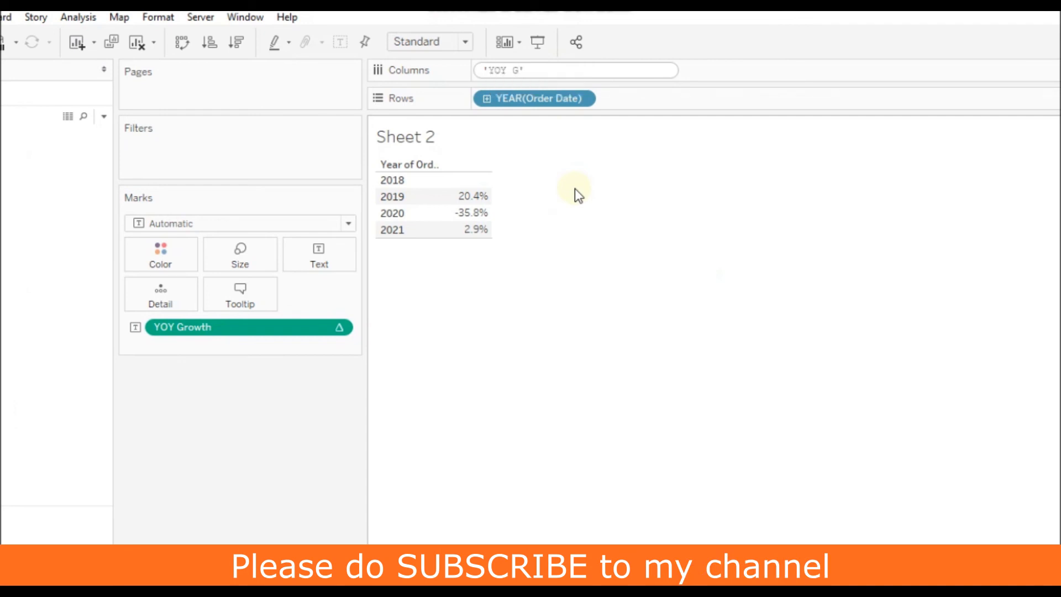
pyautogui.write('rowth%')
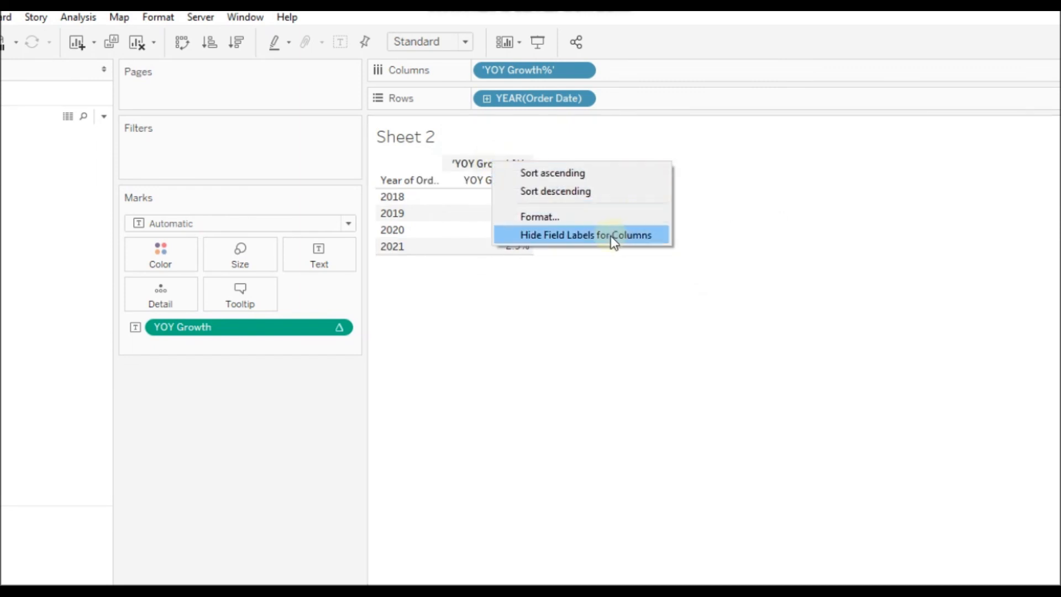
pyautogui.click(587, 234)
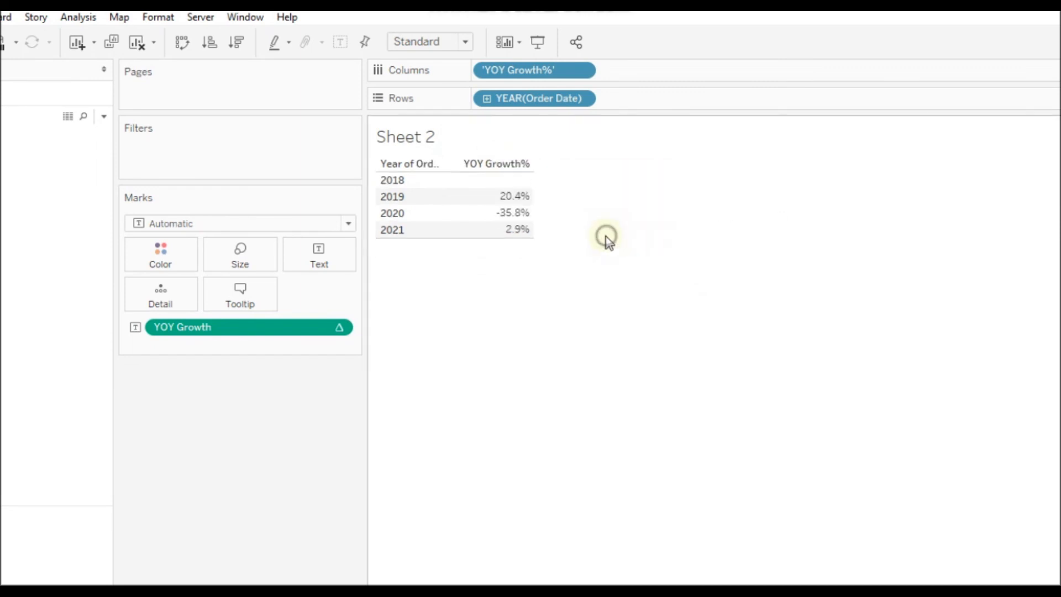
pyautogui.moveTo(581, 350)
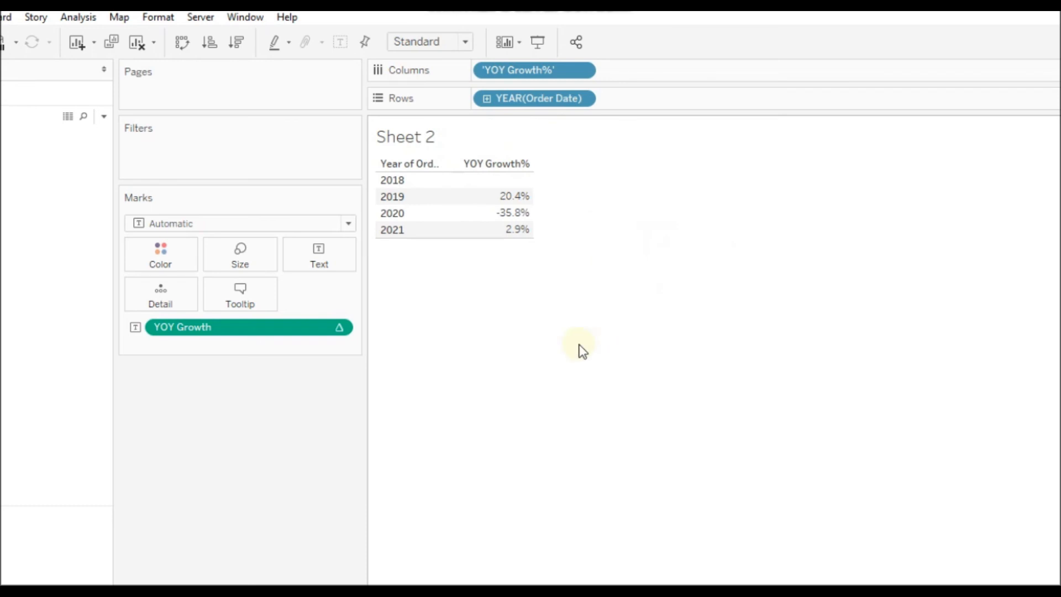